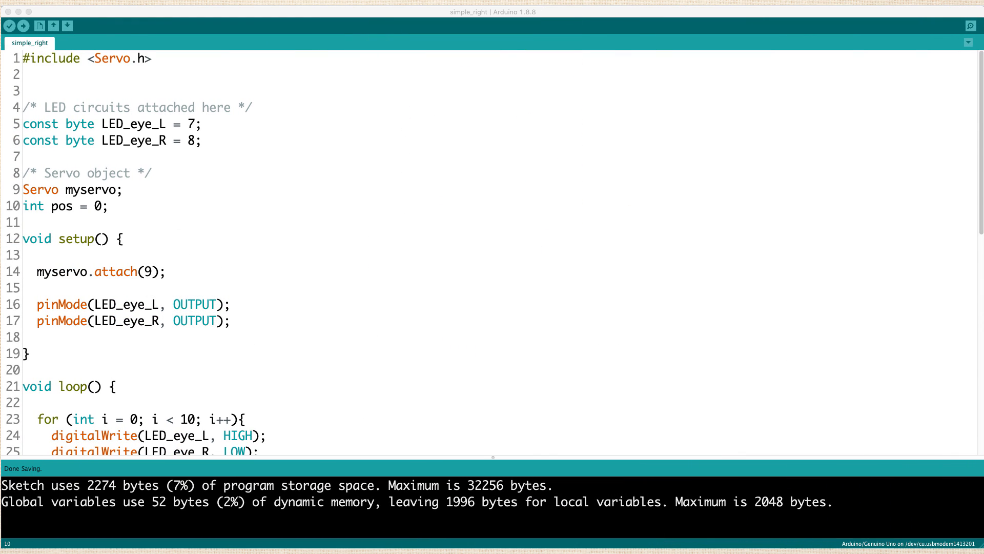
mouse_move(496, 219)
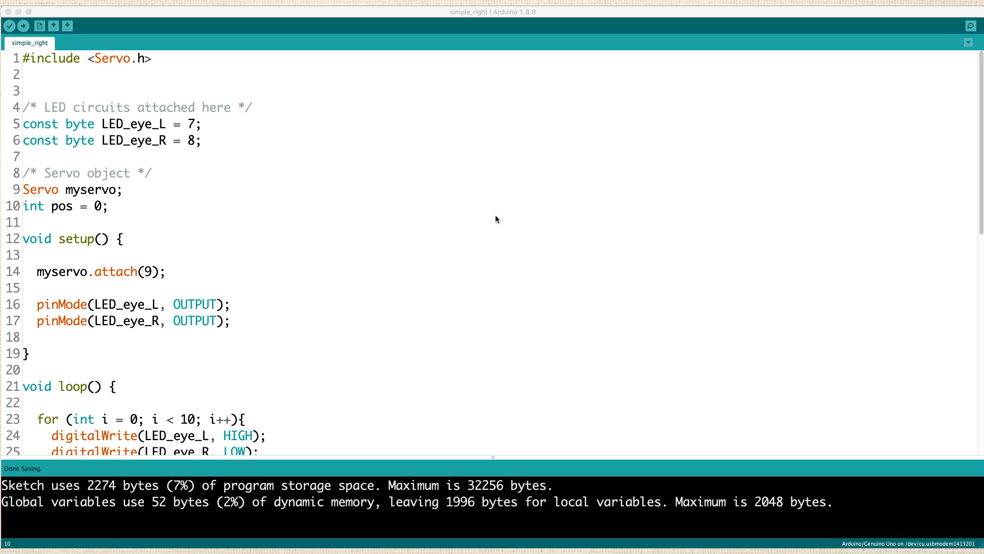
mouse_move(409, 253)
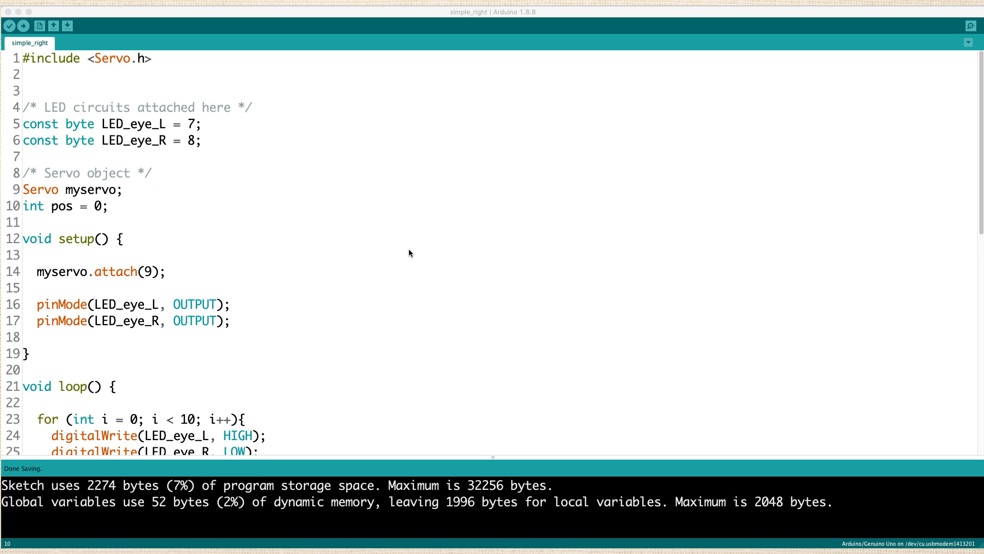
mouse_move(175, 90)
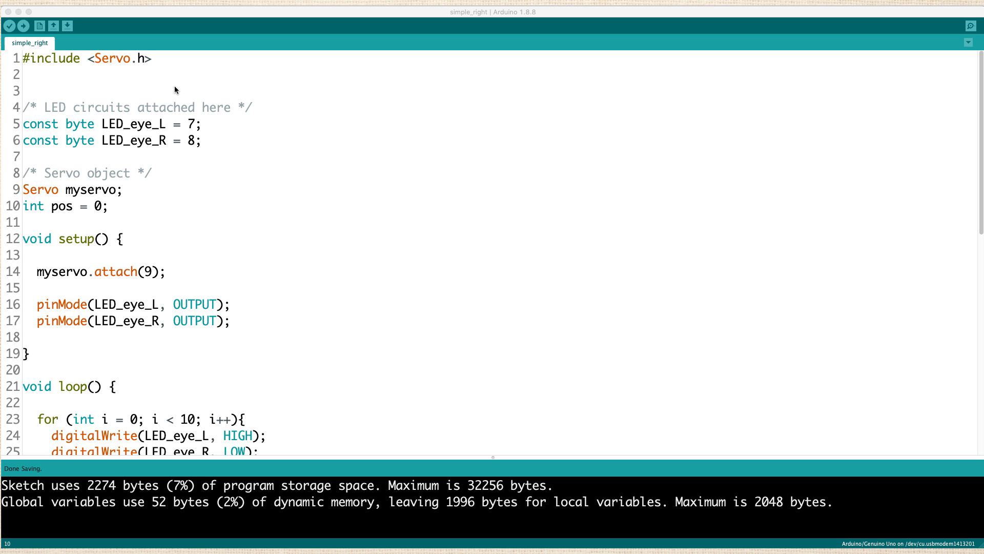
mouse_move(273, 255)
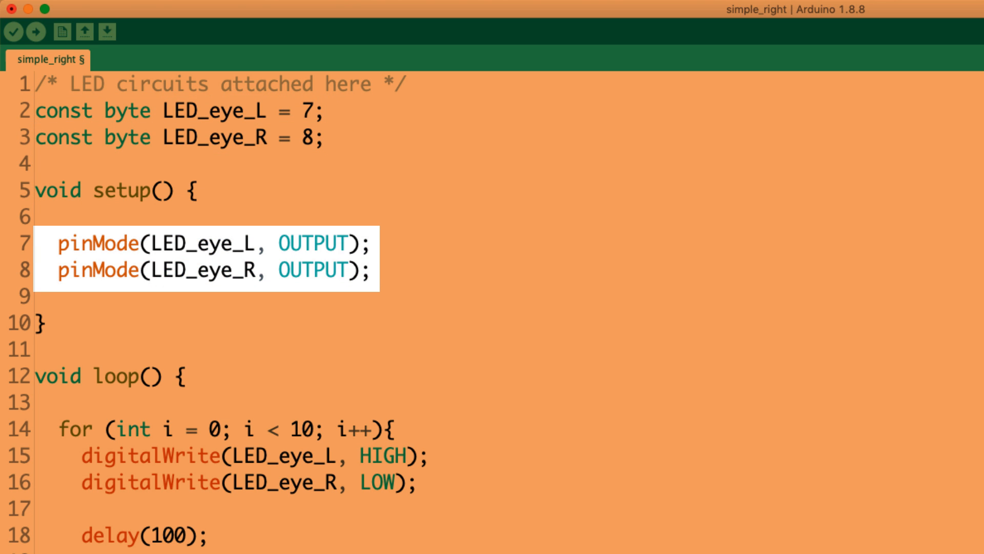
scroll("down", 3)
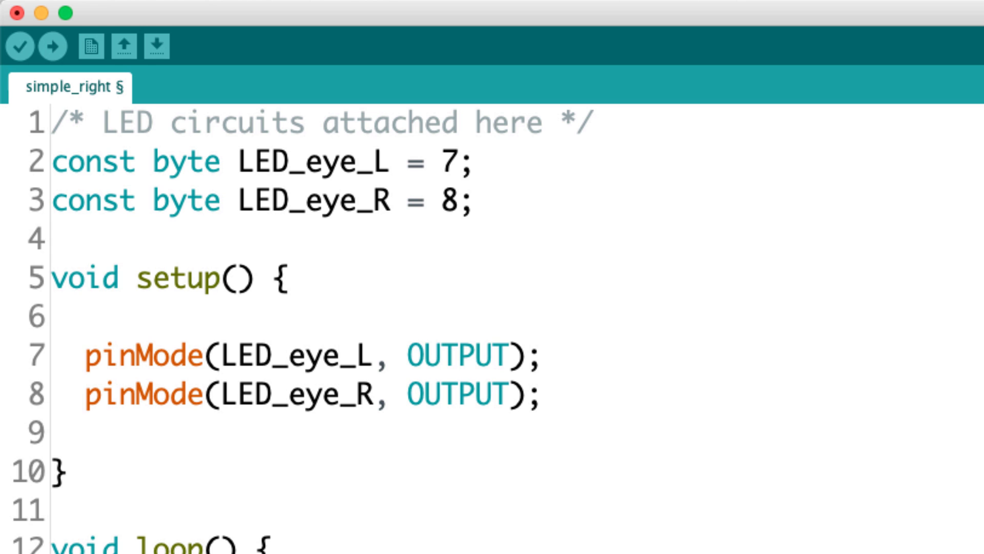
type("const byte LED_3rd_eye = 6;")
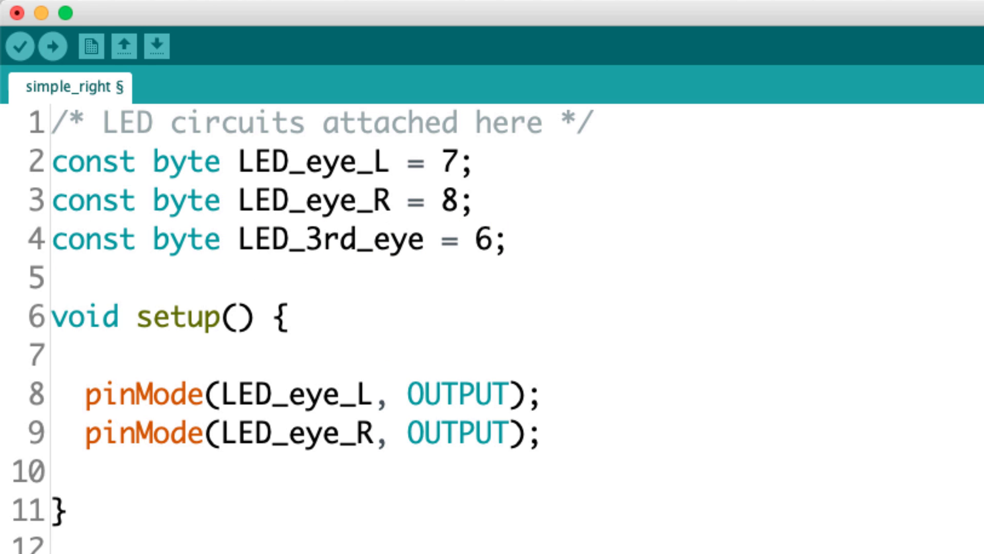
type("const byte button_pin = 5;")
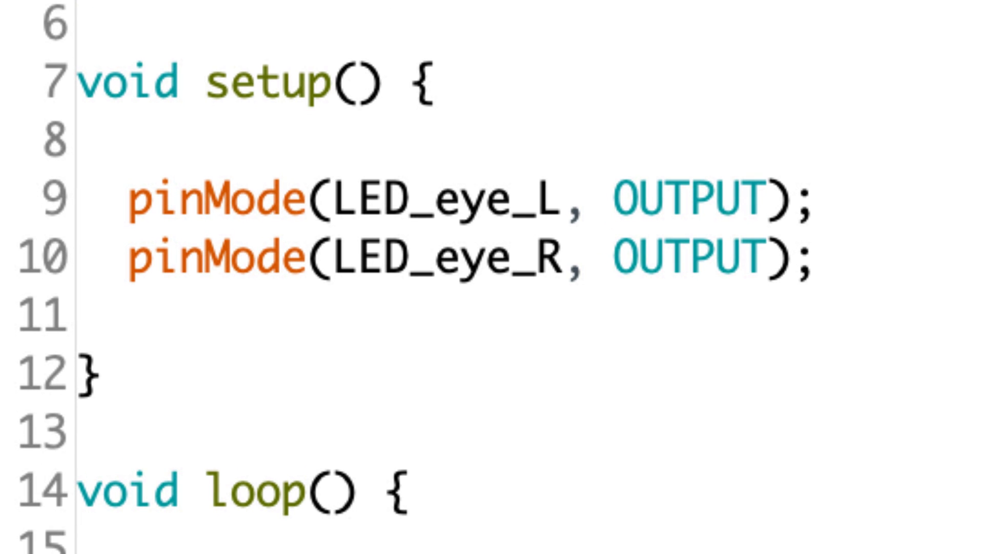
type("pinMode(LED_3rd_eye")
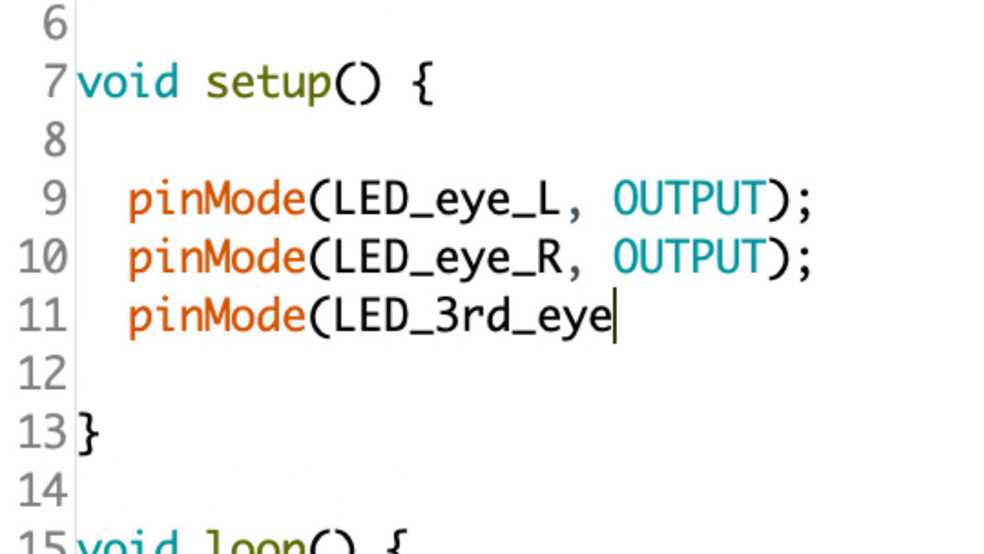
type(", OUTPUT);")
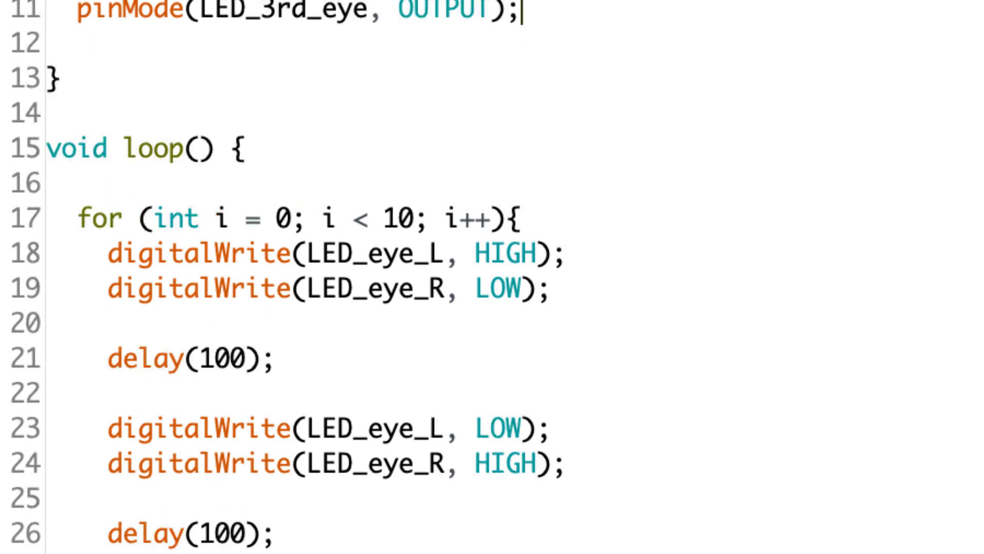
scroll("down", 3)
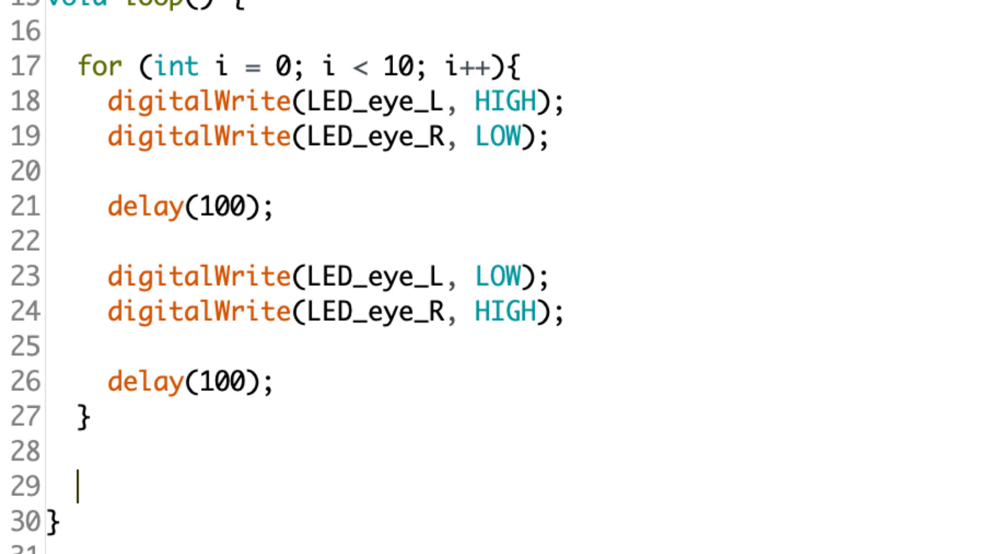
scroll("down", 3)
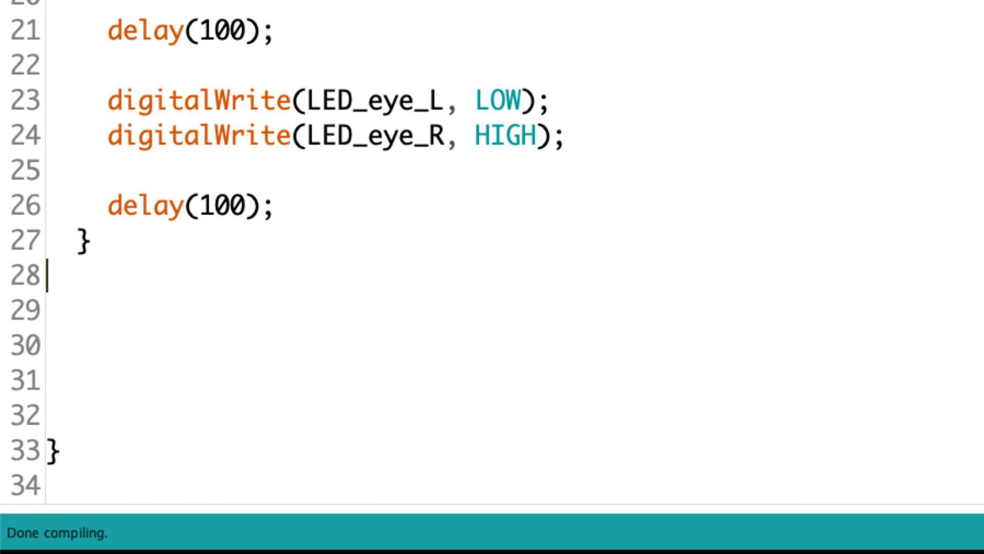
type("if (digitalRead(button_pin")
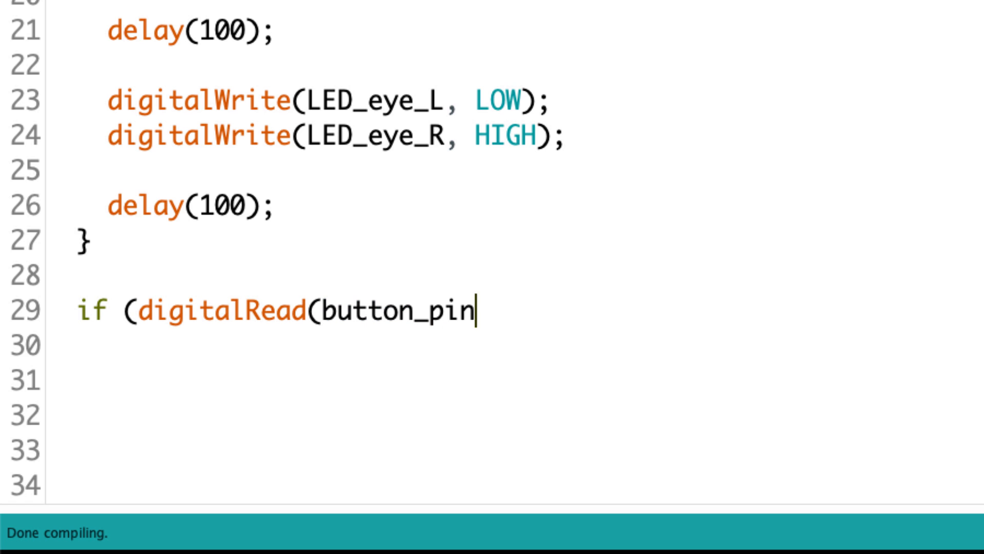